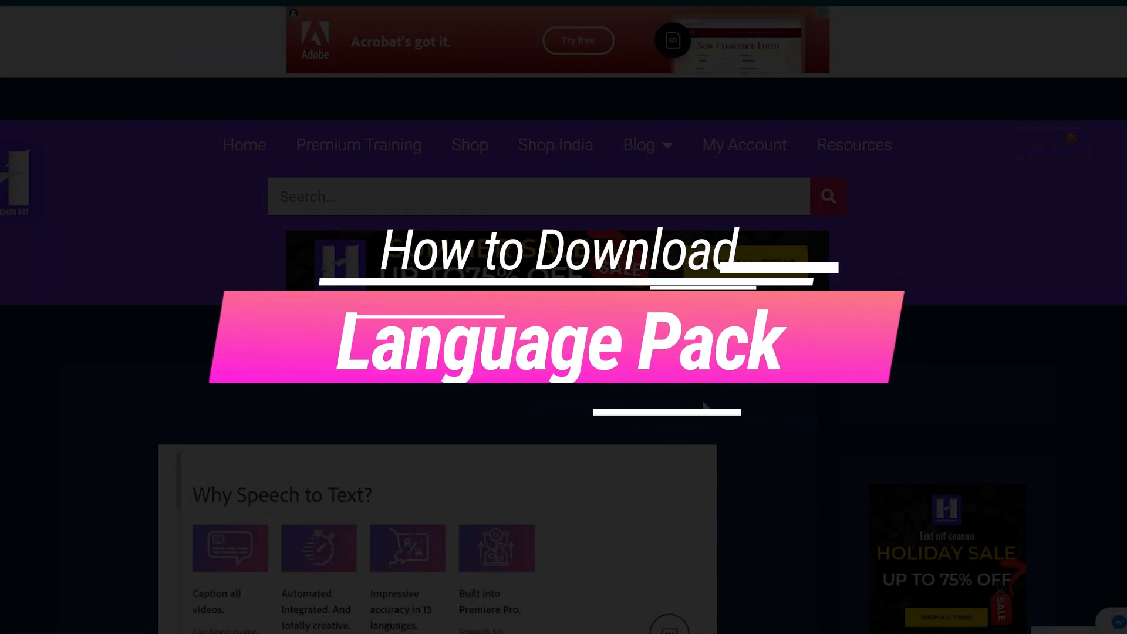
# Scroll the Speech to Text installer article past the language list to its Download Now button
pyautogui.scroll(-3)
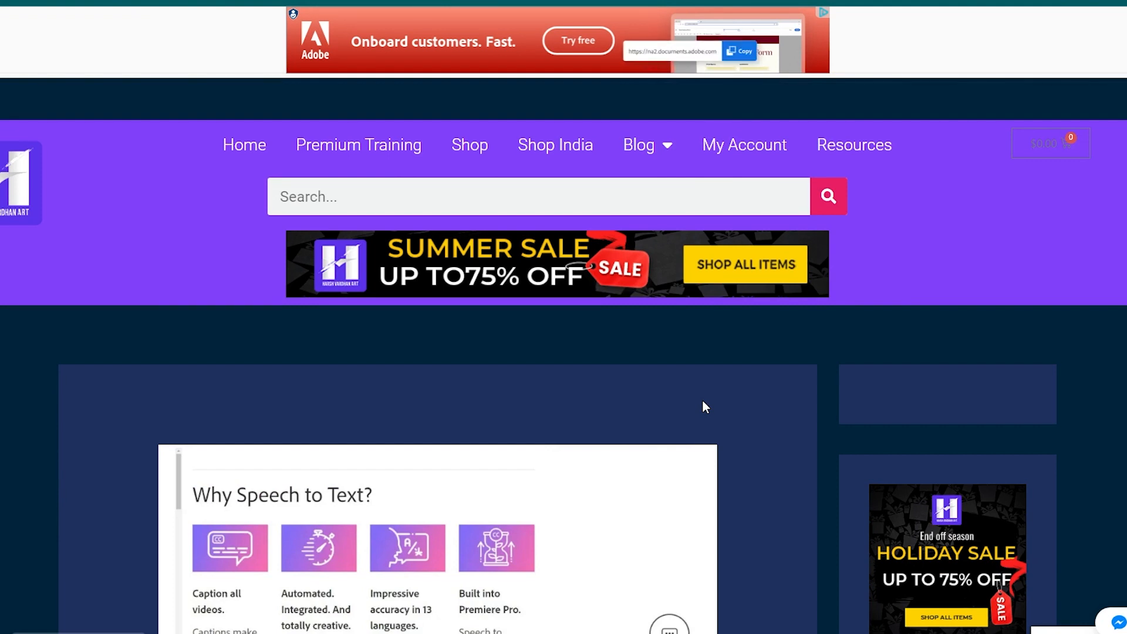
pyautogui.scroll(-3)
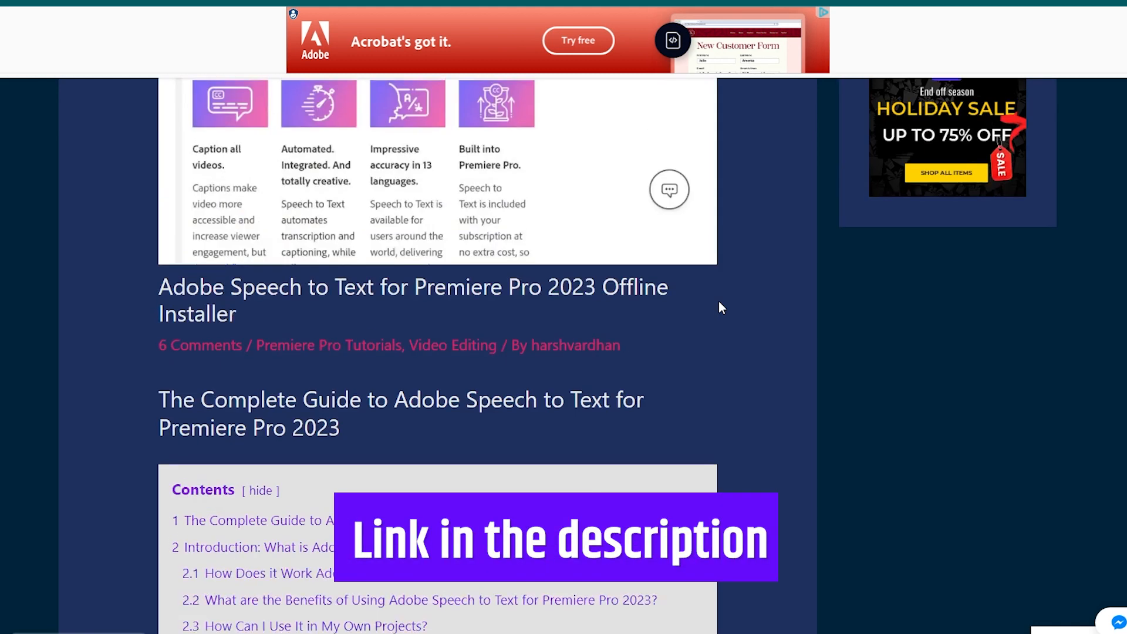
pyautogui.scroll(-3)
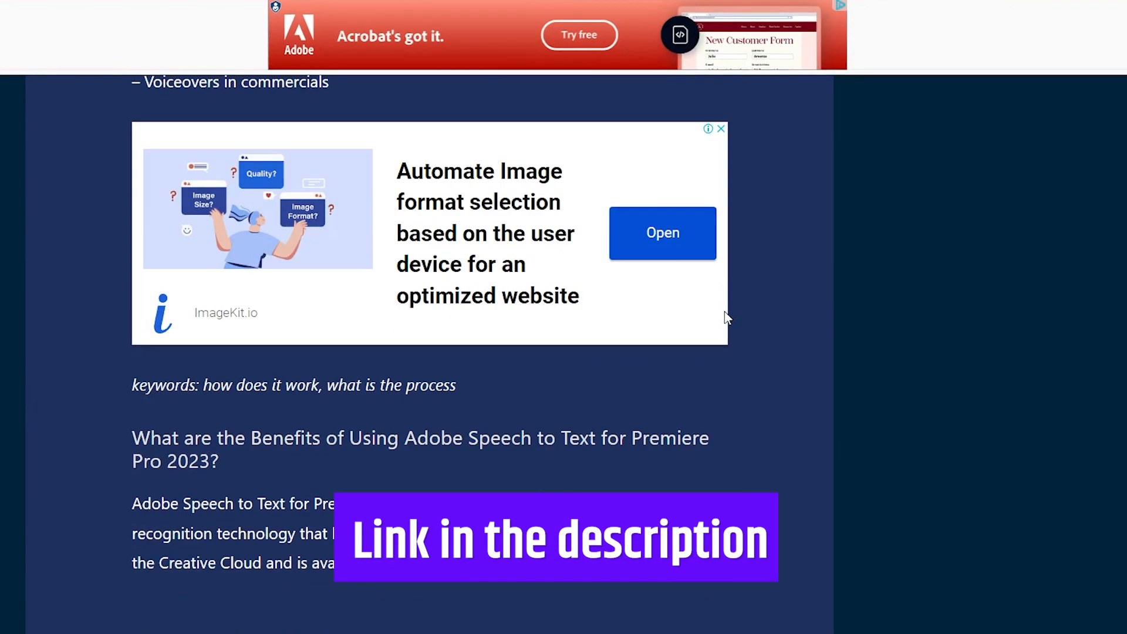
pyautogui.scroll(-3)
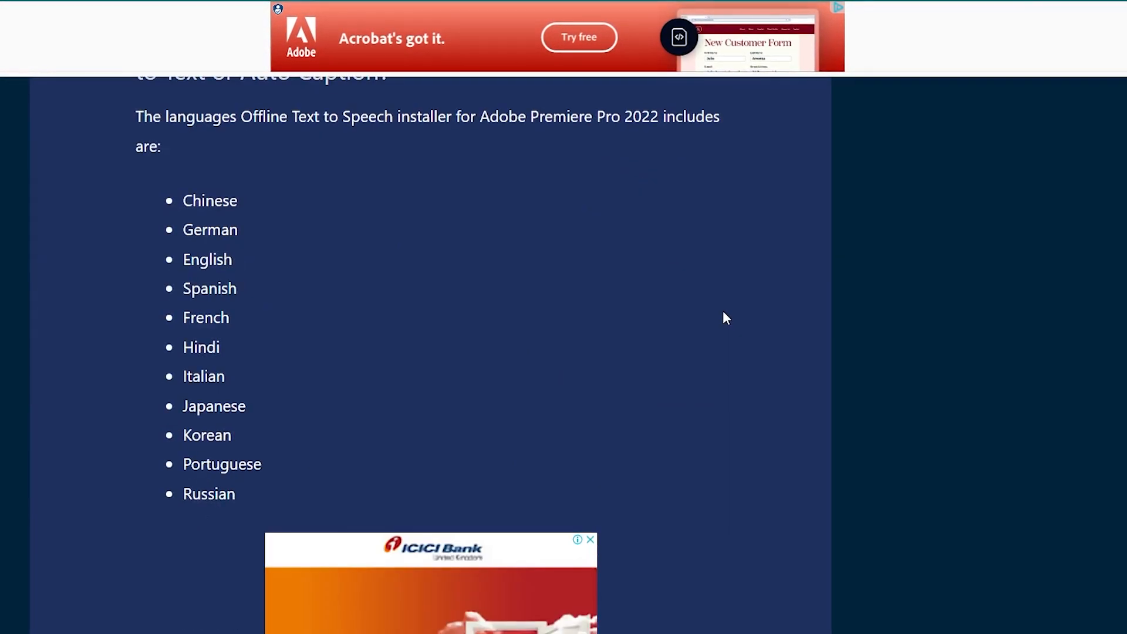
pyautogui.scroll(-3)
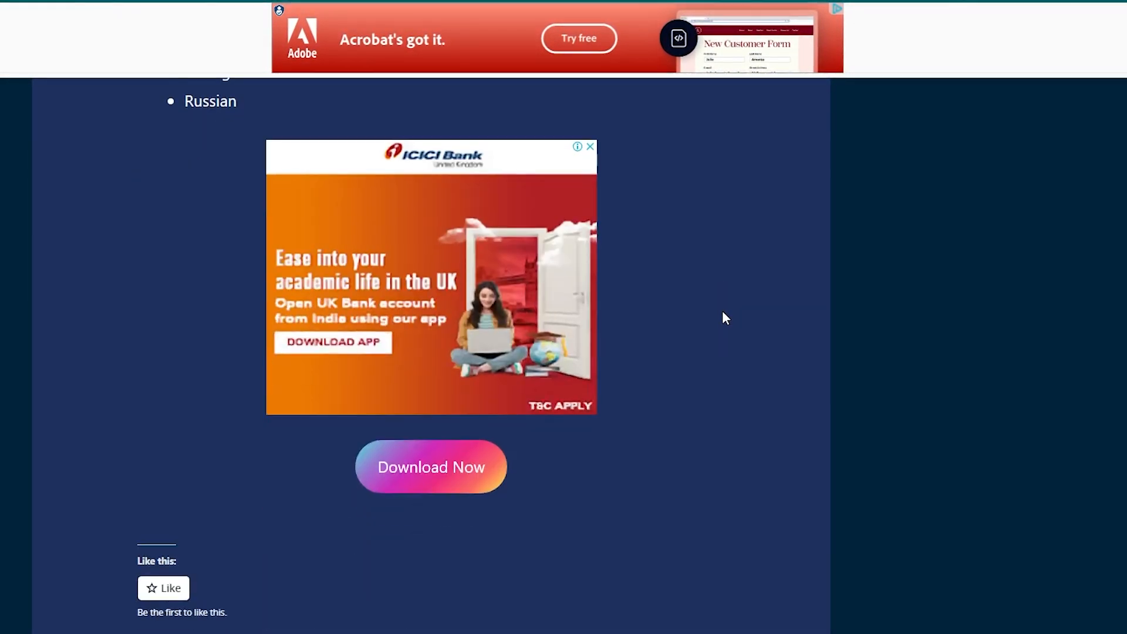
pyautogui.scroll(-3)
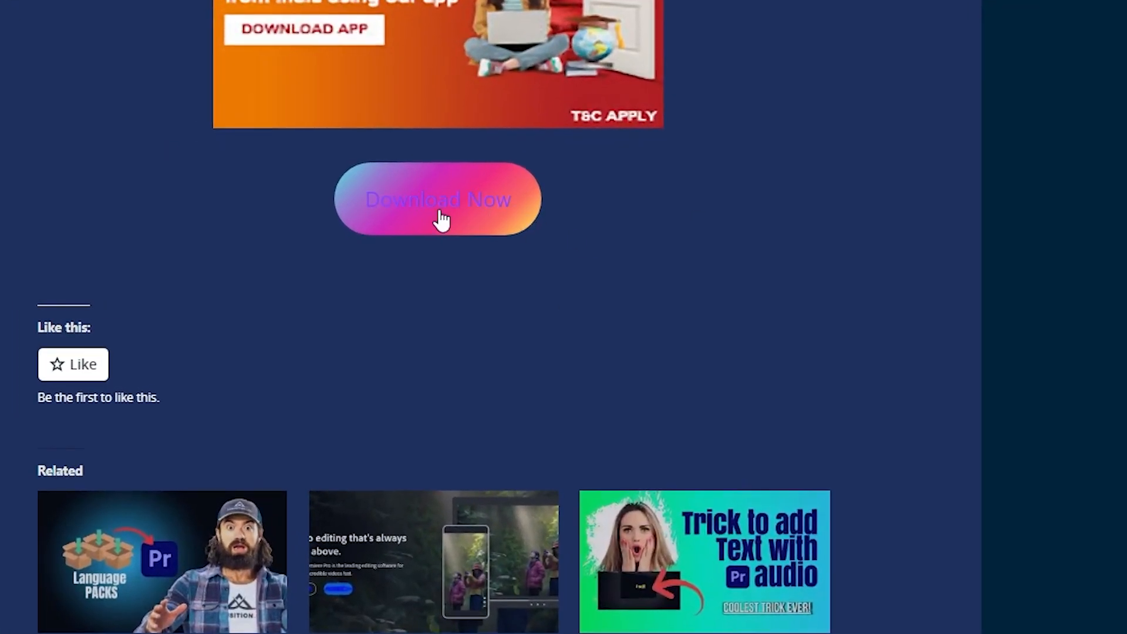
pyautogui.moveTo(516, 230)
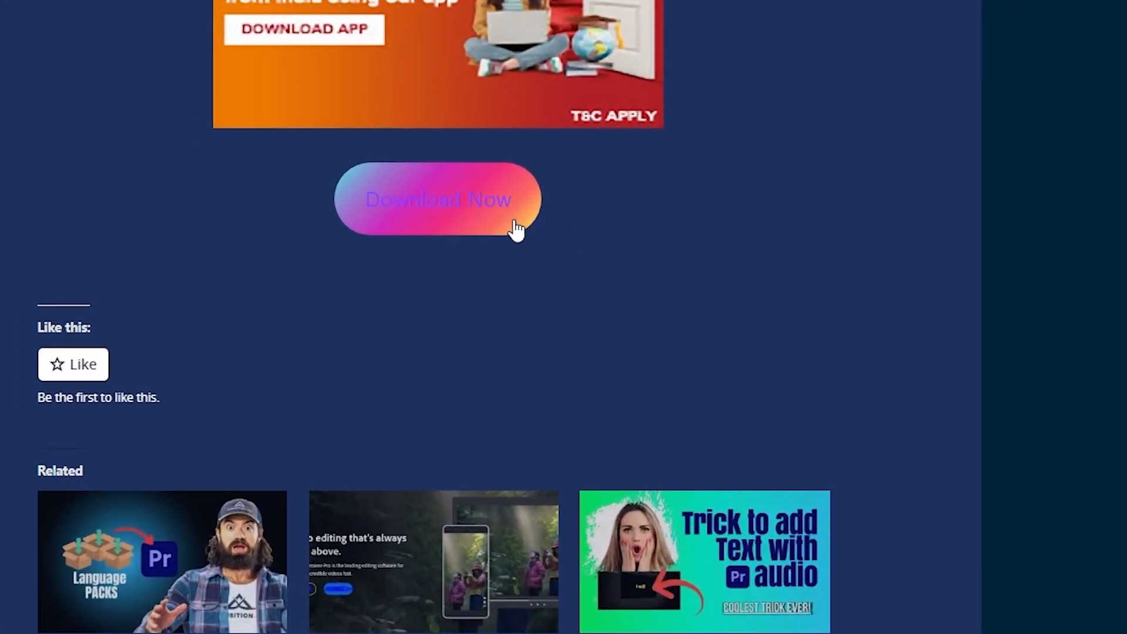
# Go to the download page and scroll to the 'Please wait Link is generated!' countdown
pyautogui.click(438, 199)
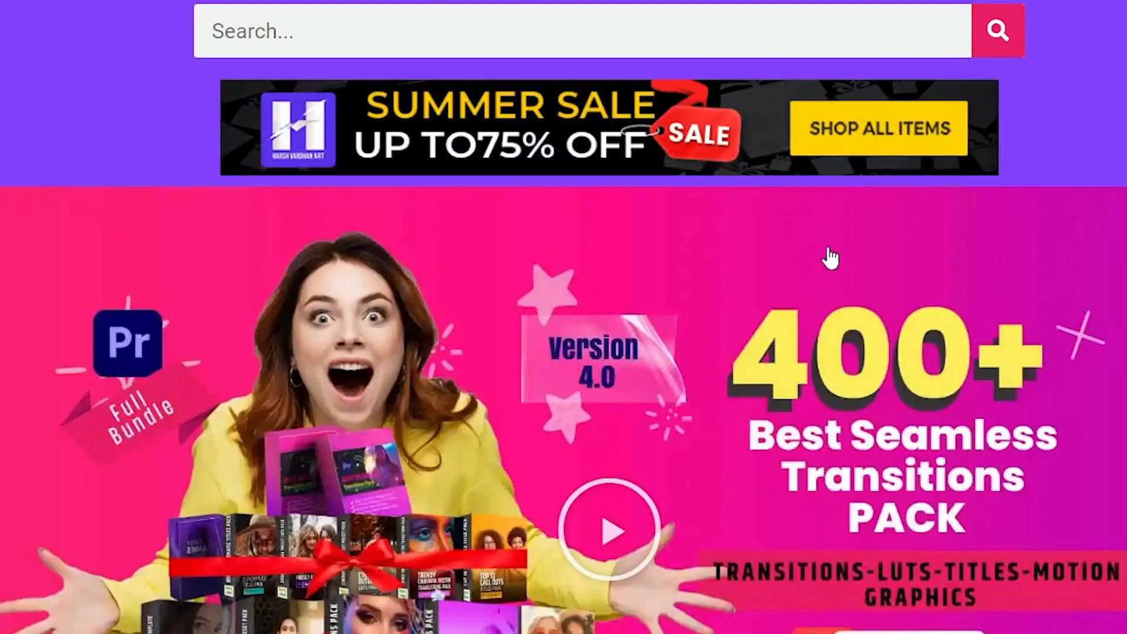
pyautogui.scroll(-3)
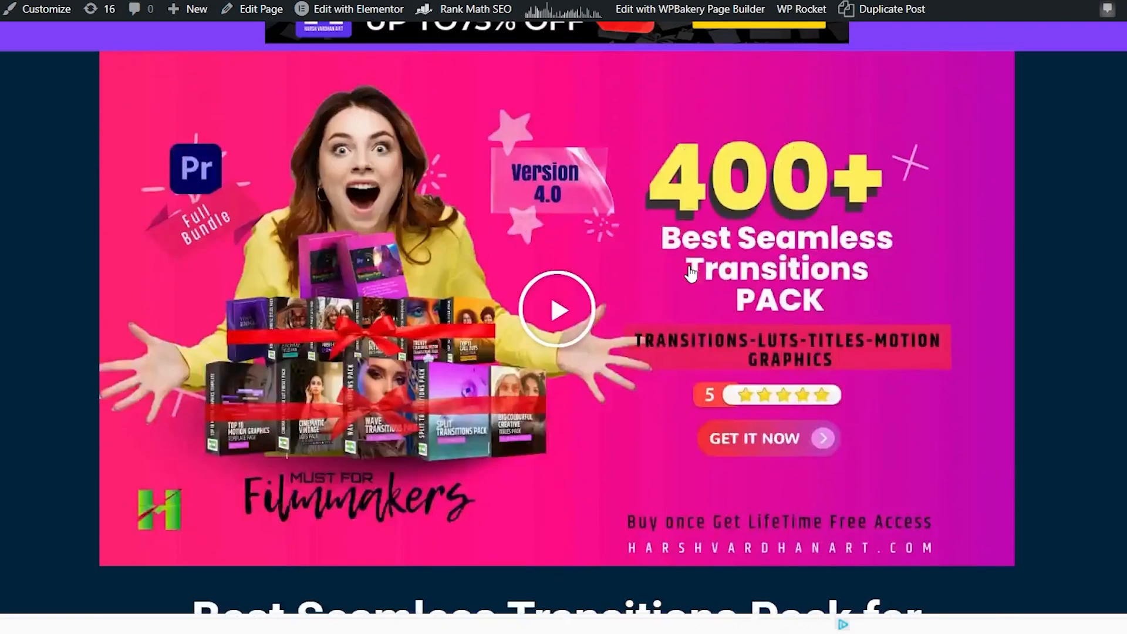
pyautogui.scroll(-3)
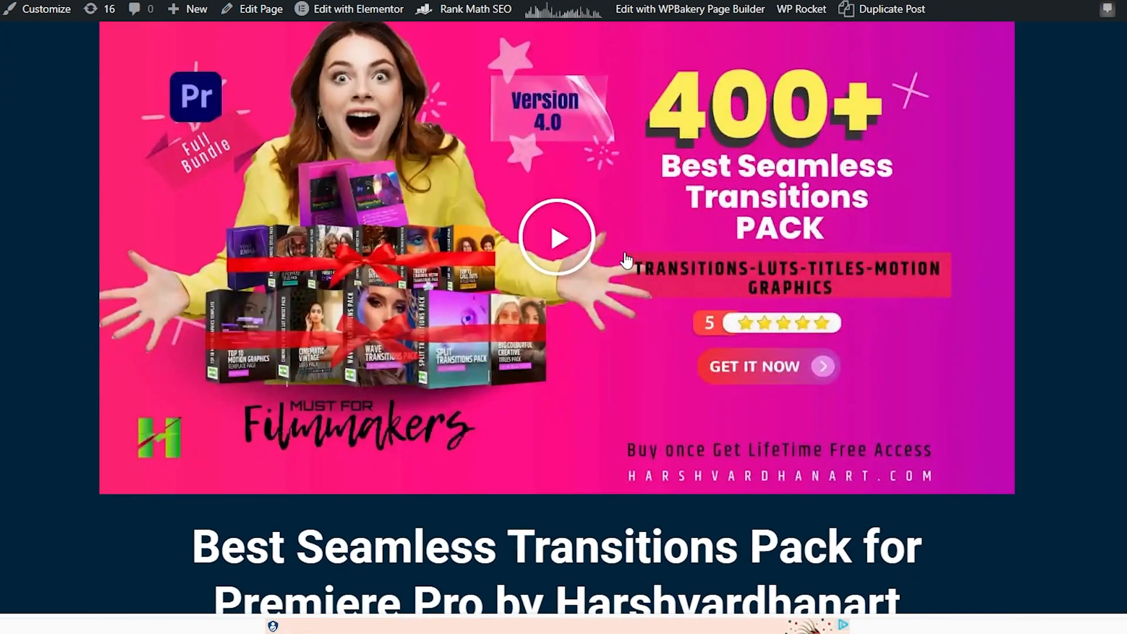
pyautogui.scroll(-3)
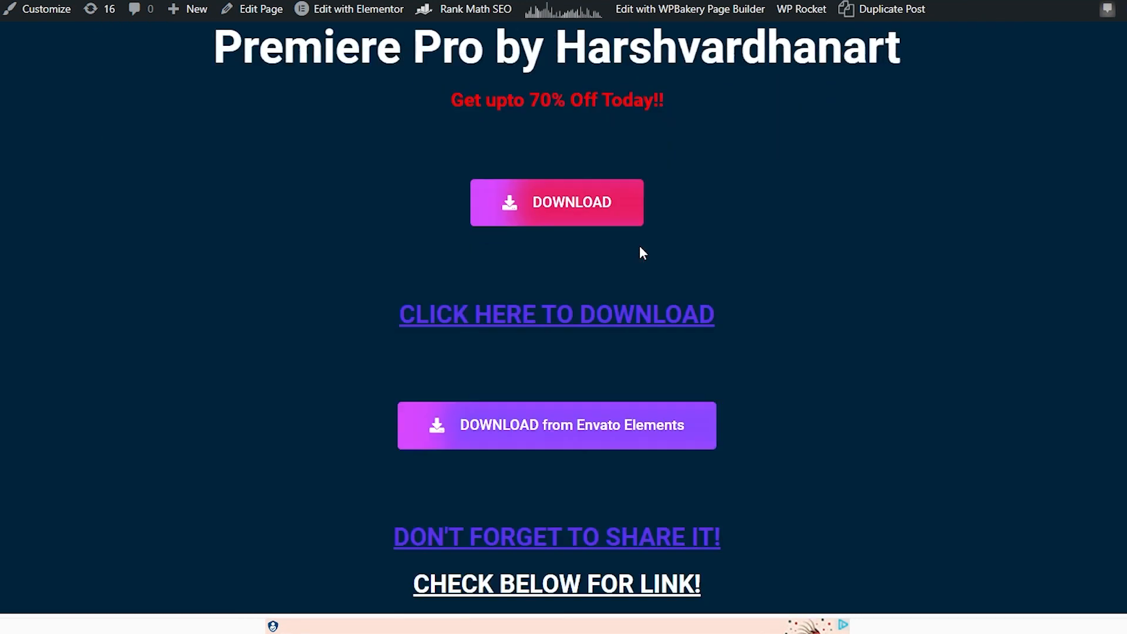
pyautogui.scroll(-3)
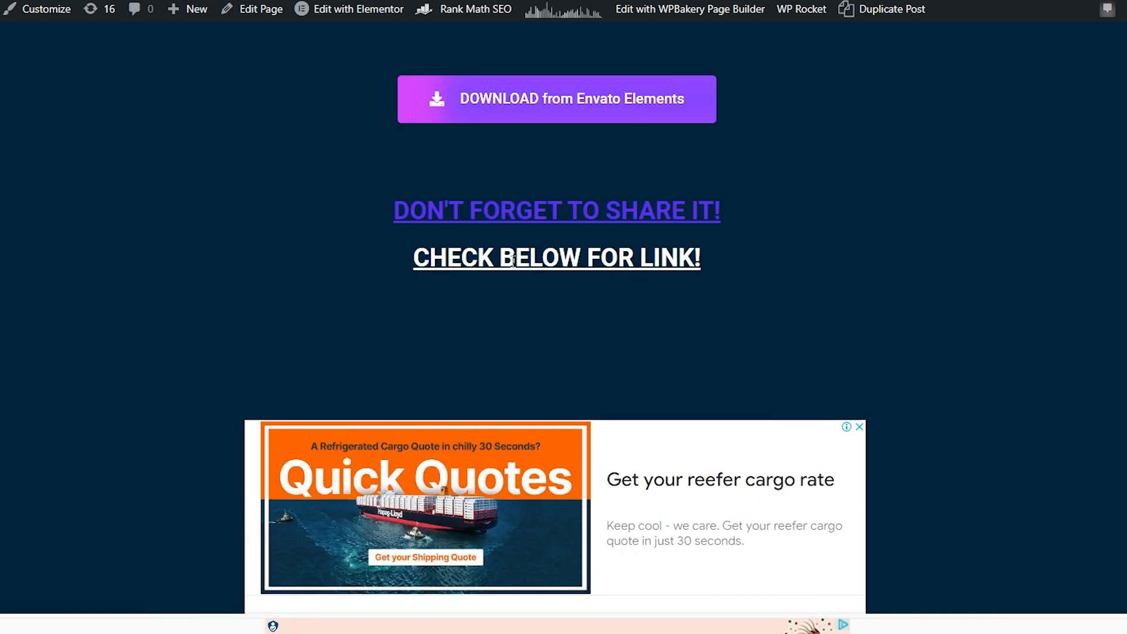
pyautogui.scroll(-3)
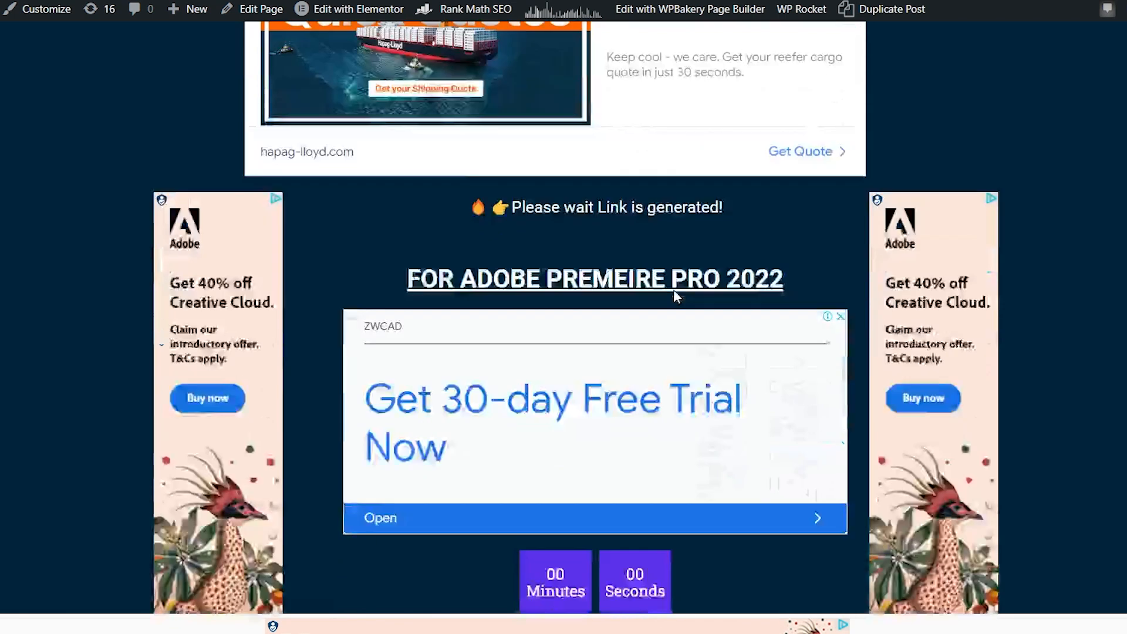
pyautogui.scroll(-3)
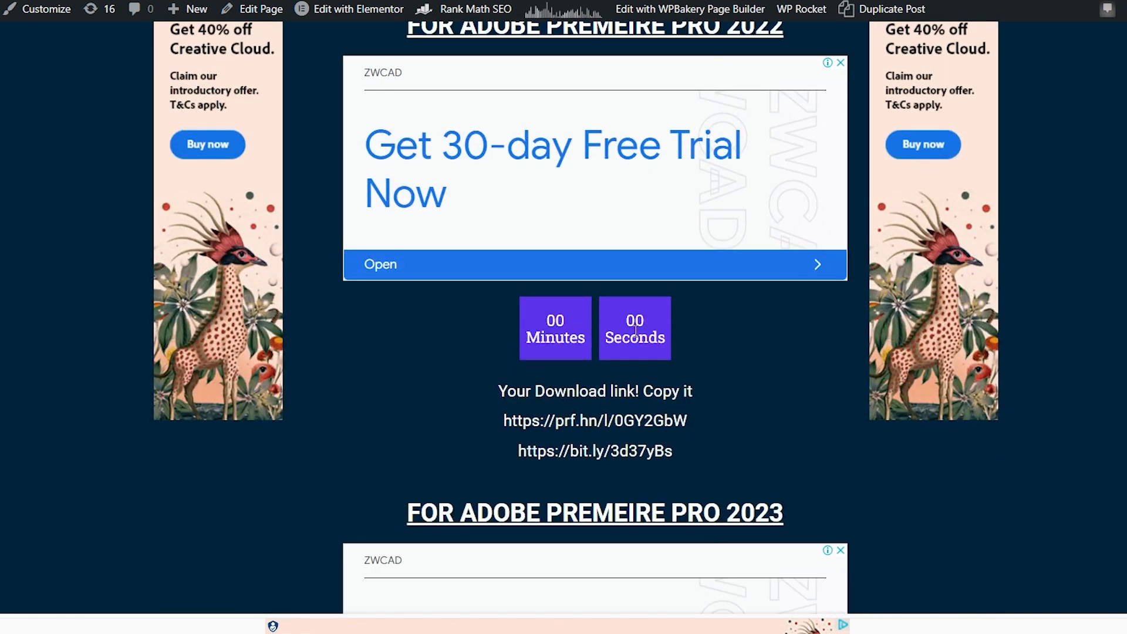
pyautogui.moveTo(549, 446)
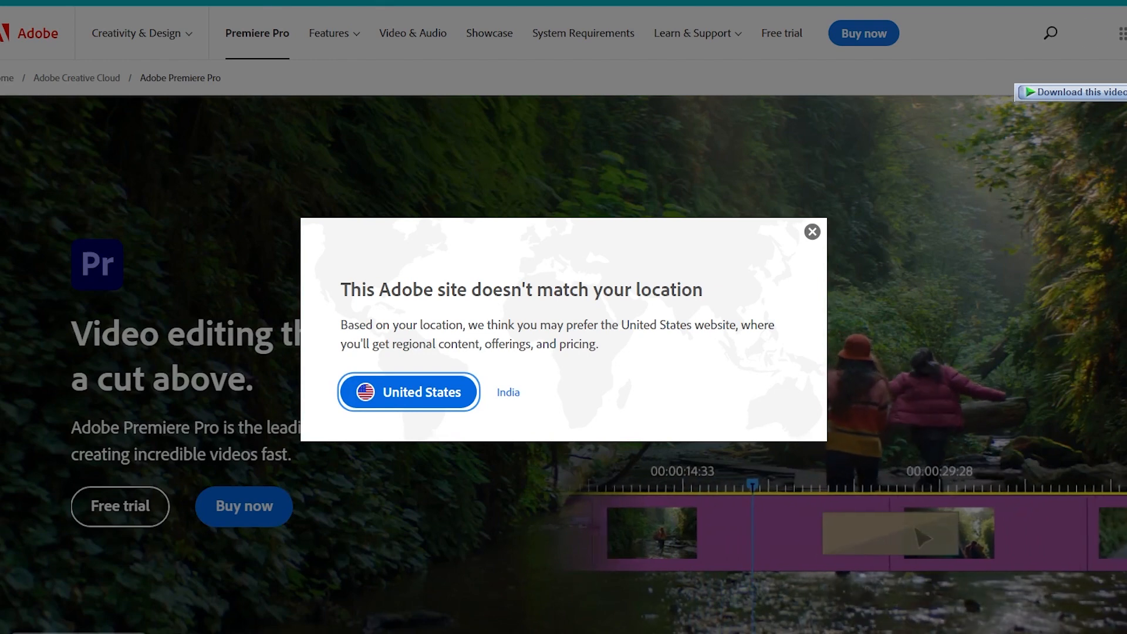
# Return from Adobe's Premiere Pro page to the generated 2022 download links
pyautogui.click(811, 231)
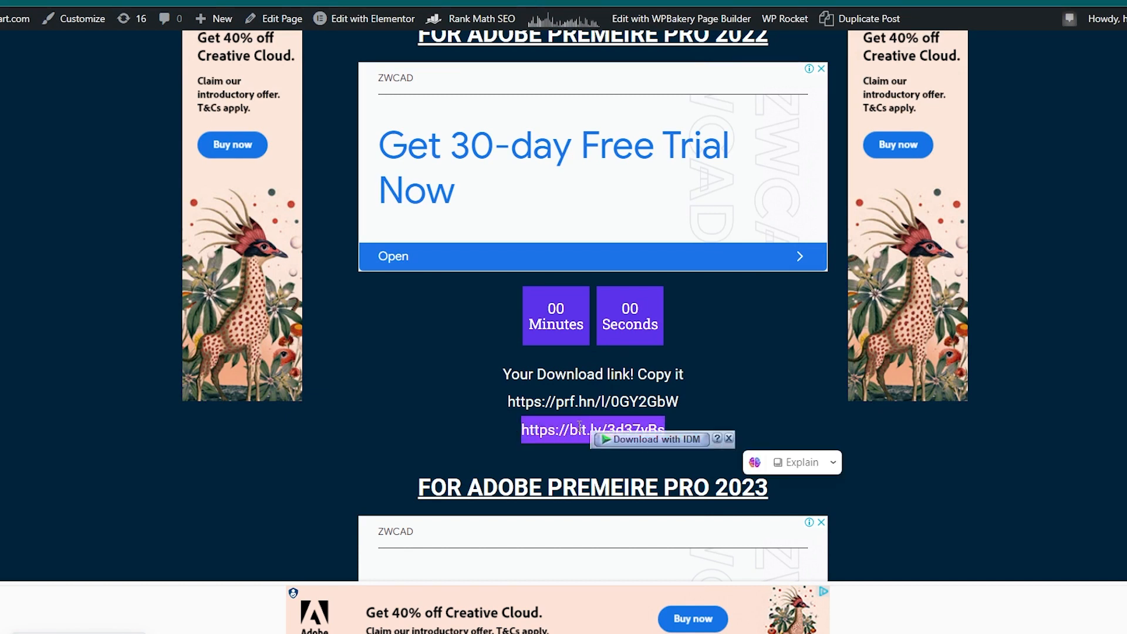
# Follow the bit.ly link to the MediaFire page for the 6.22 GB Speech to Text RAR archive
pyautogui.click(592, 430)
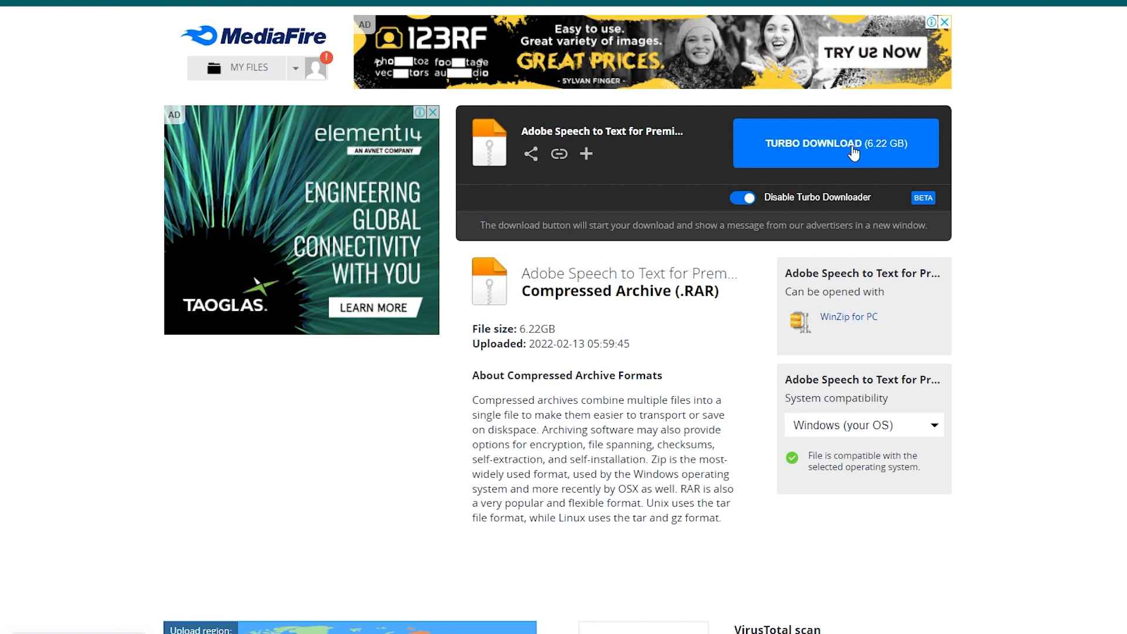
# Launch the downloaded Speech to Text ISO installer and begin installing a language pack
pyautogui.click(834, 143)
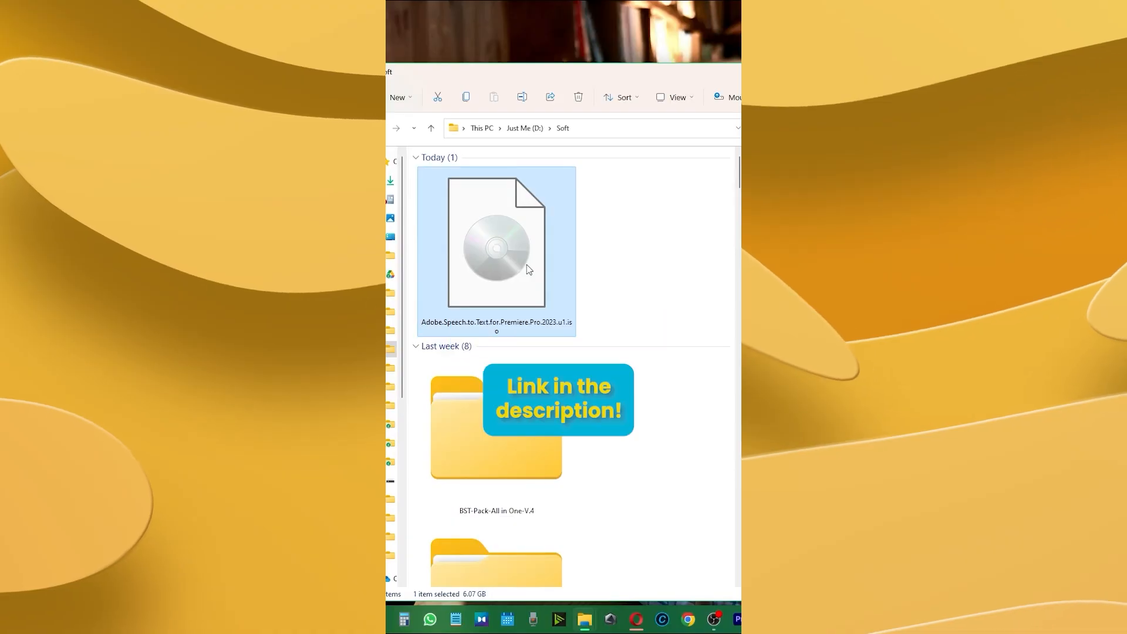
pyautogui.doubleClick(496, 239)
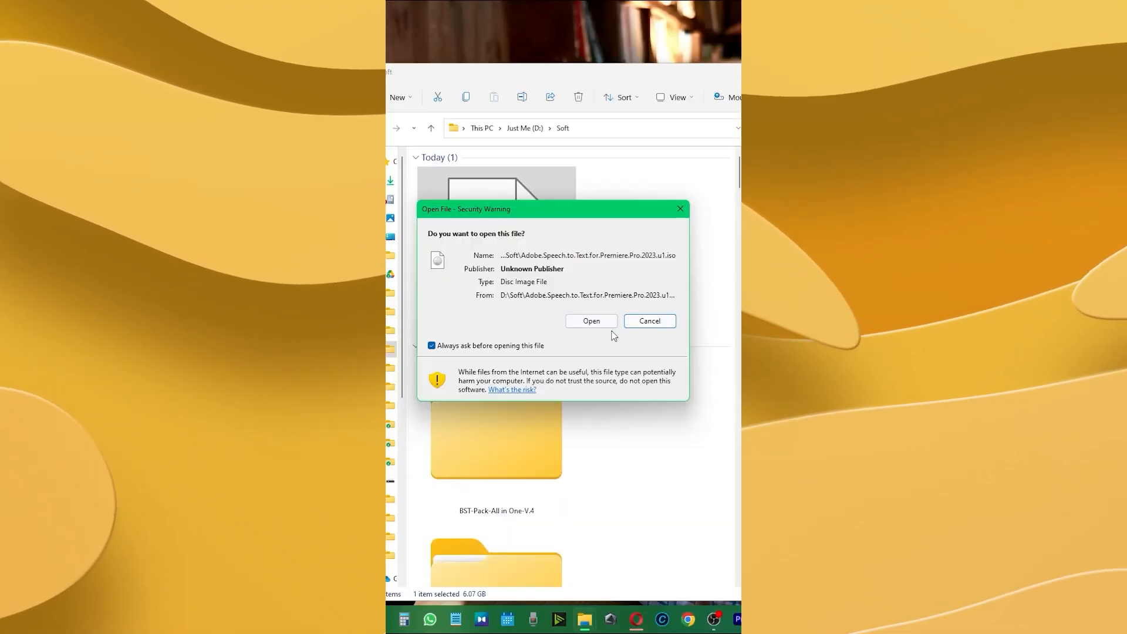
pyautogui.click(590, 321)
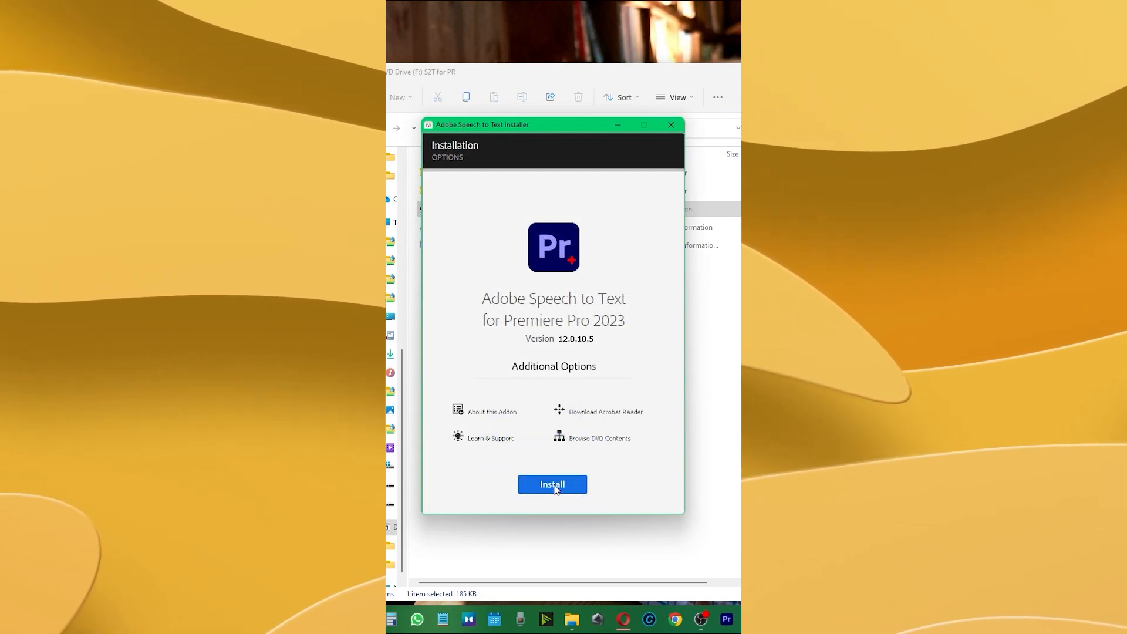
pyautogui.click(552, 484)
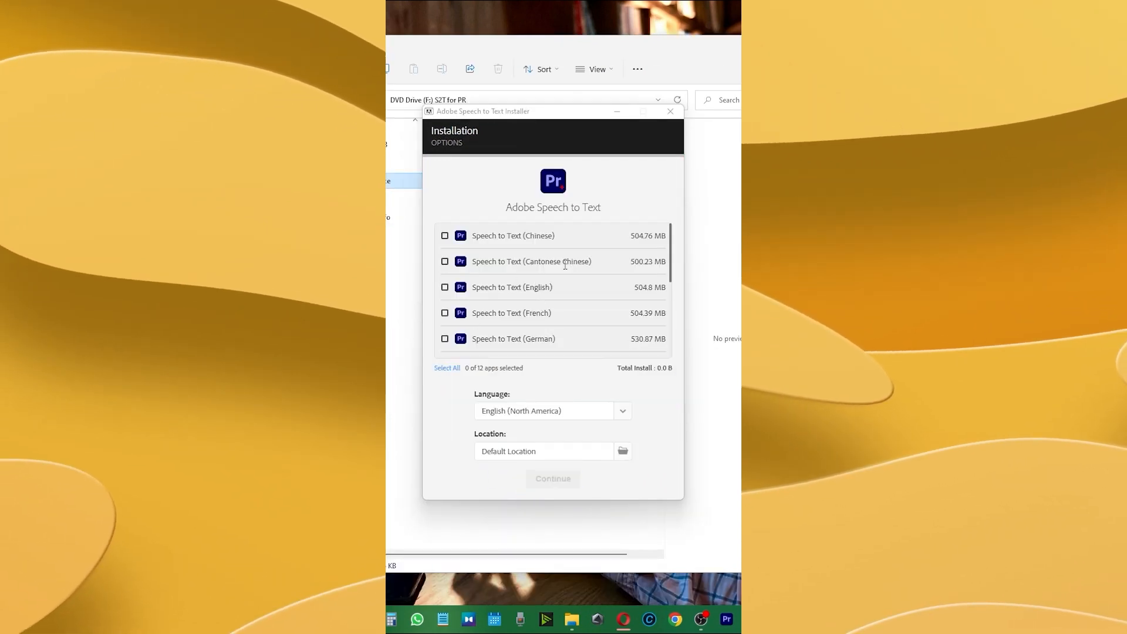
pyautogui.click(552, 477)
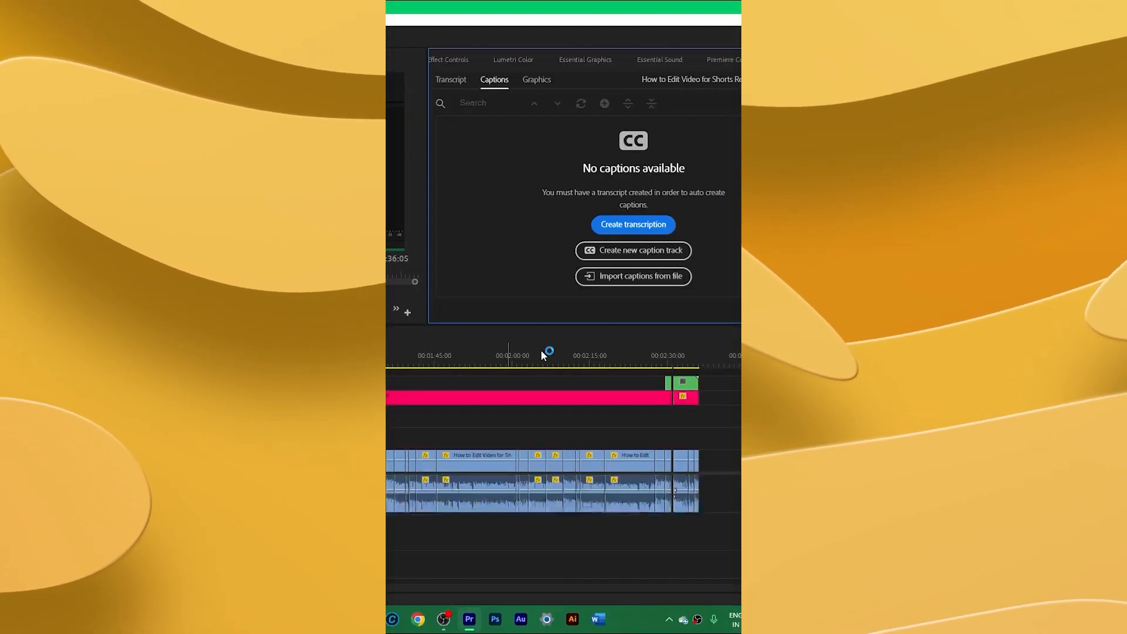
# Transcribe the sequence's mixed audio with English as the transcription language
pyautogui.click(633, 224)
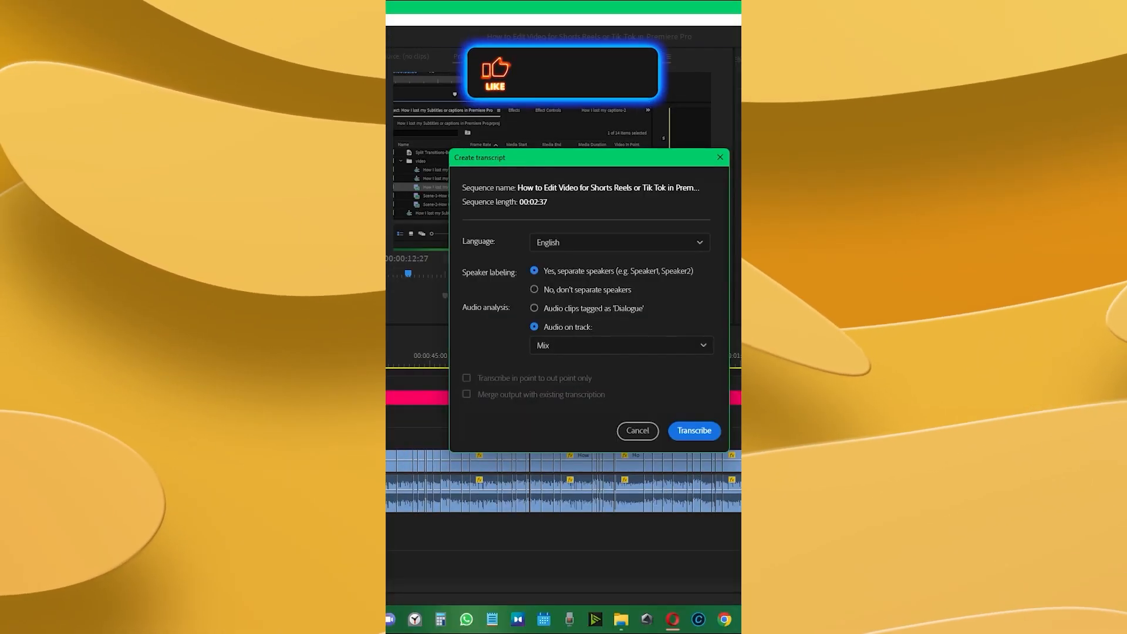
pyautogui.click(619, 242)
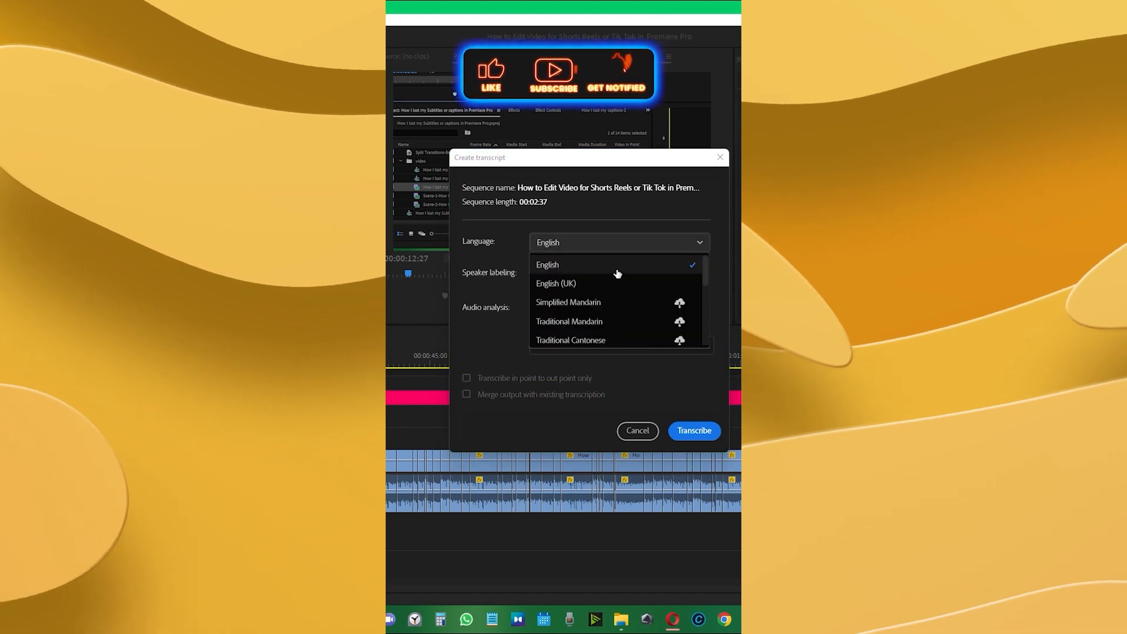
pyautogui.click(547, 265)
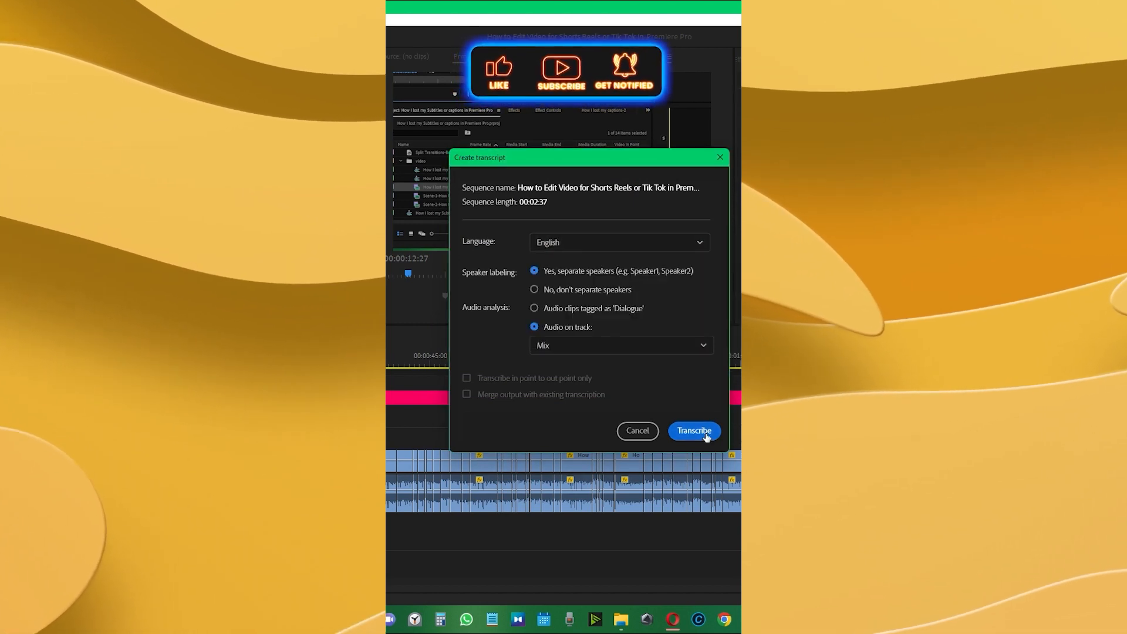
pyautogui.click(692, 430)
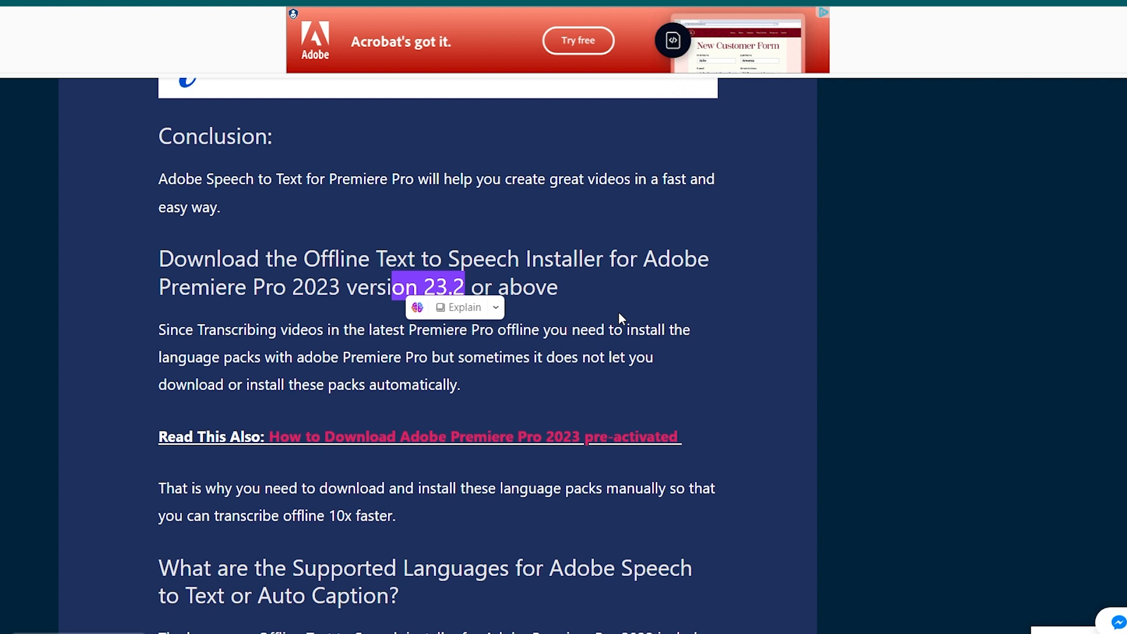
pyautogui.scroll(3)
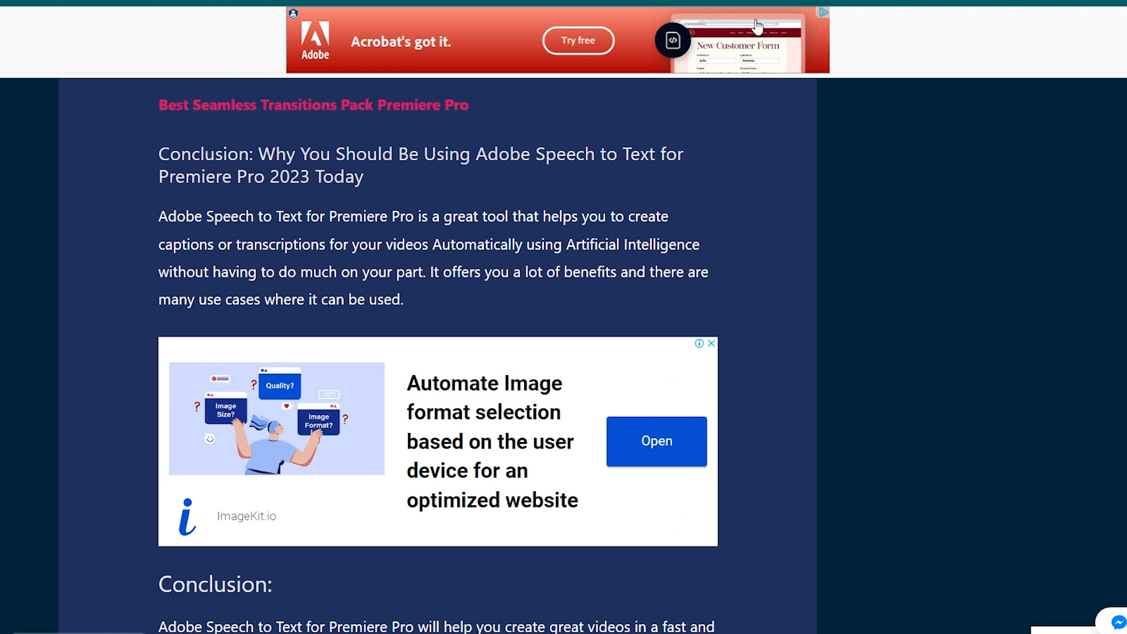
pyautogui.moveTo(757, 27)
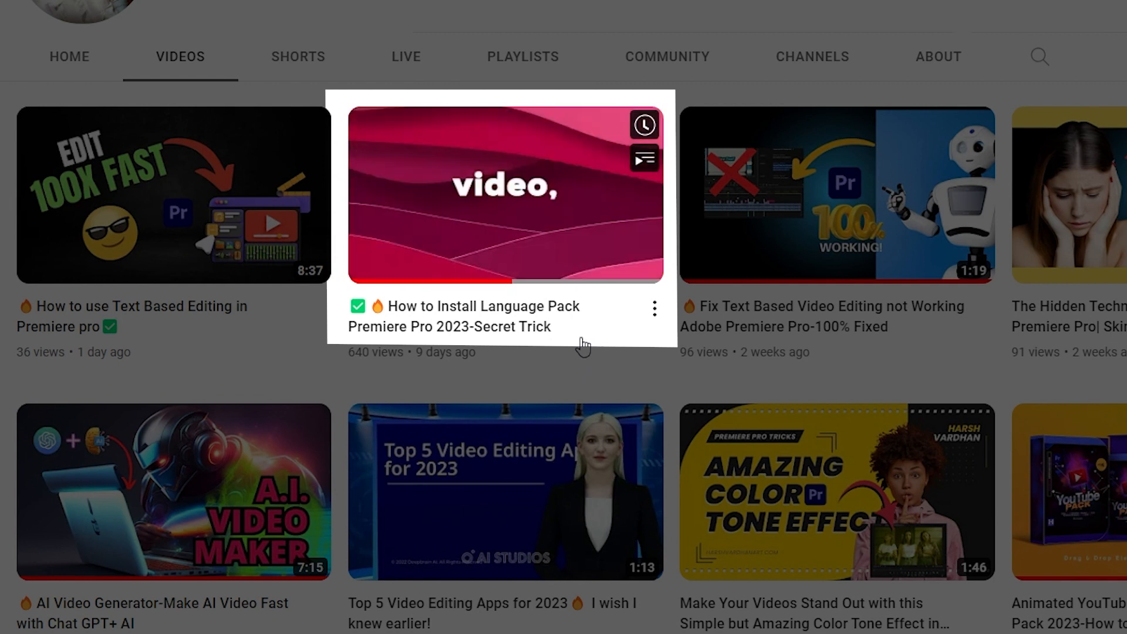
pyautogui.moveTo(582, 345)
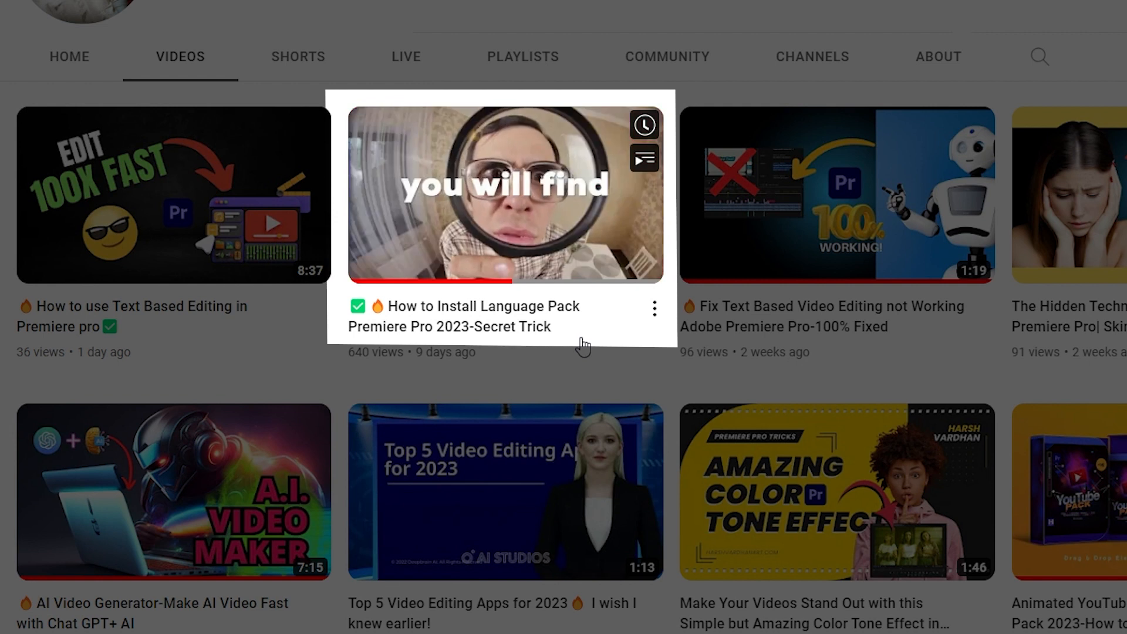
pyautogui.moveTo(517, 185)
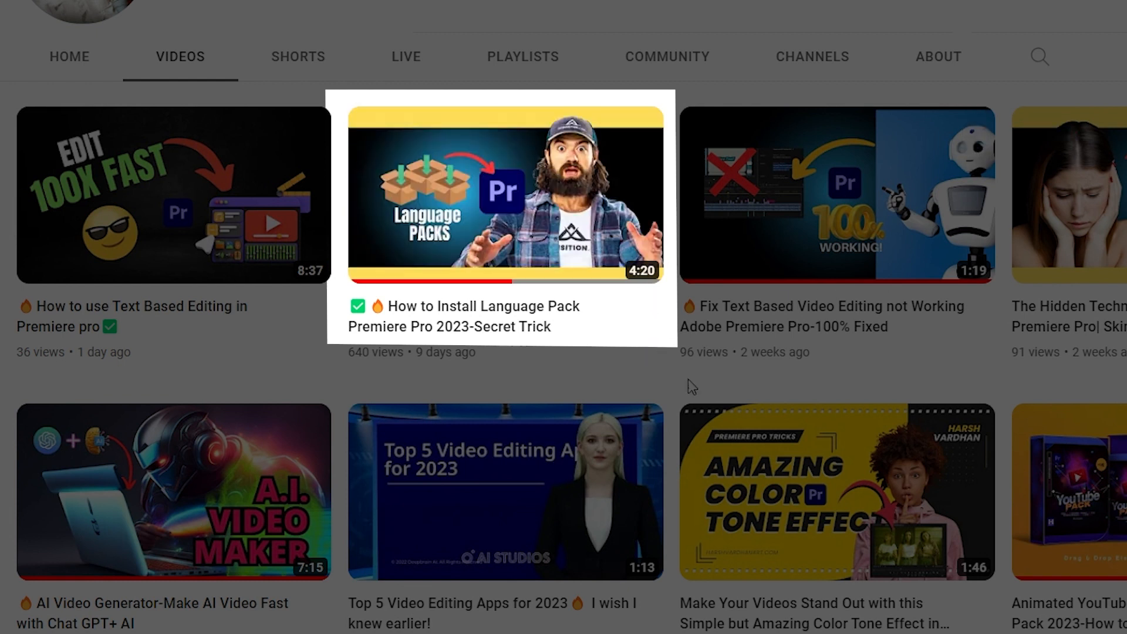
pyautogui.moveTo(727, 377)
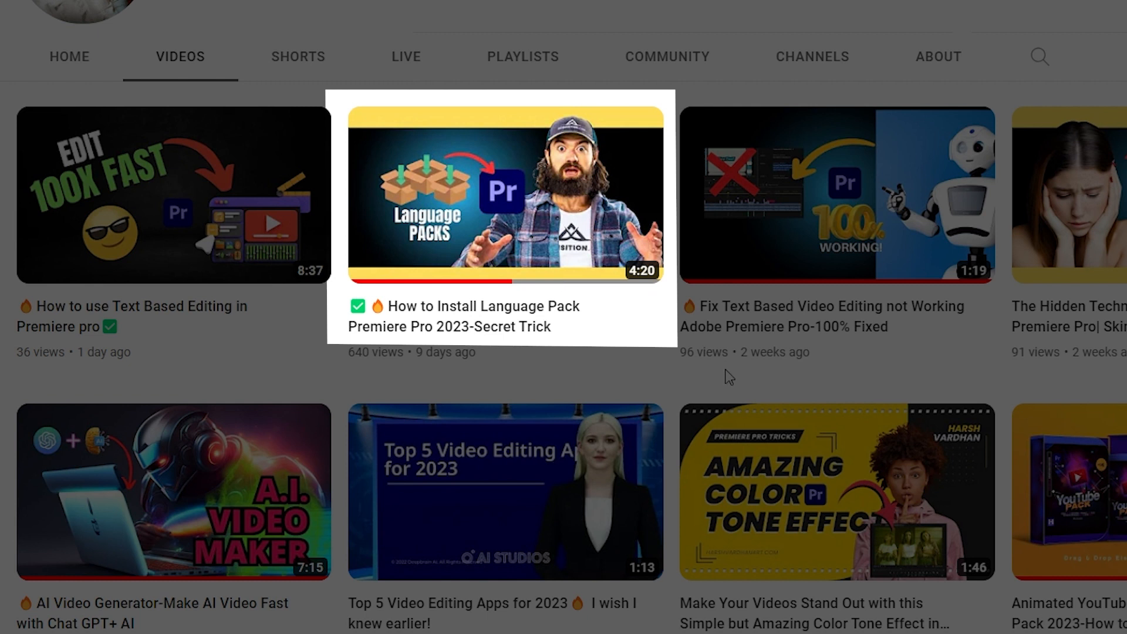
pyautogui.moveTo(562, 334)
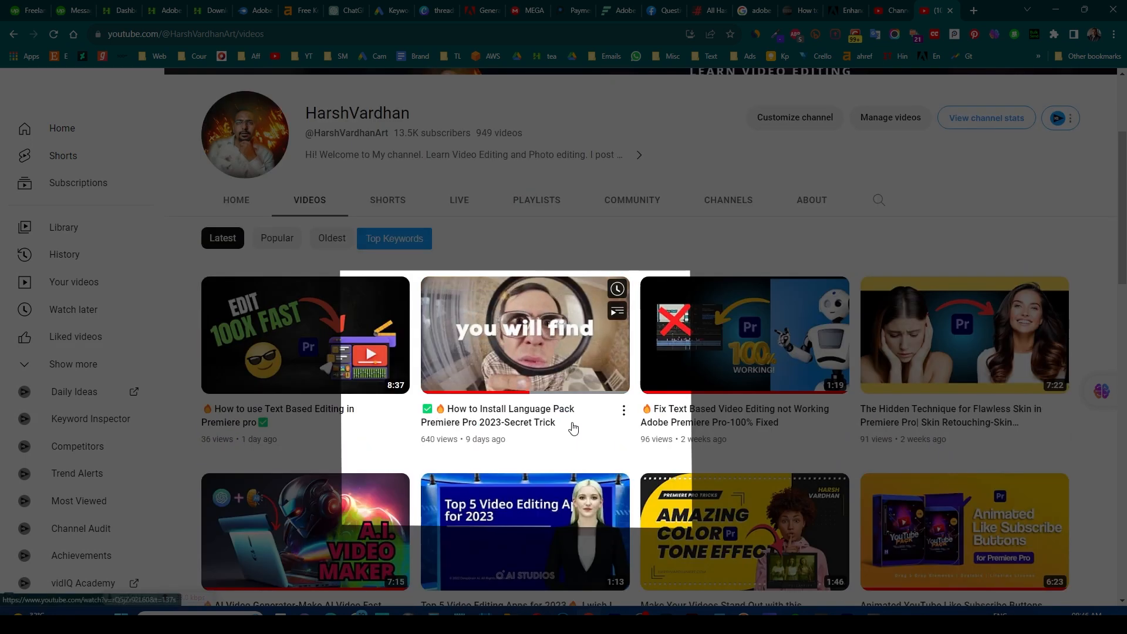
pyautogui.scroll(-3)
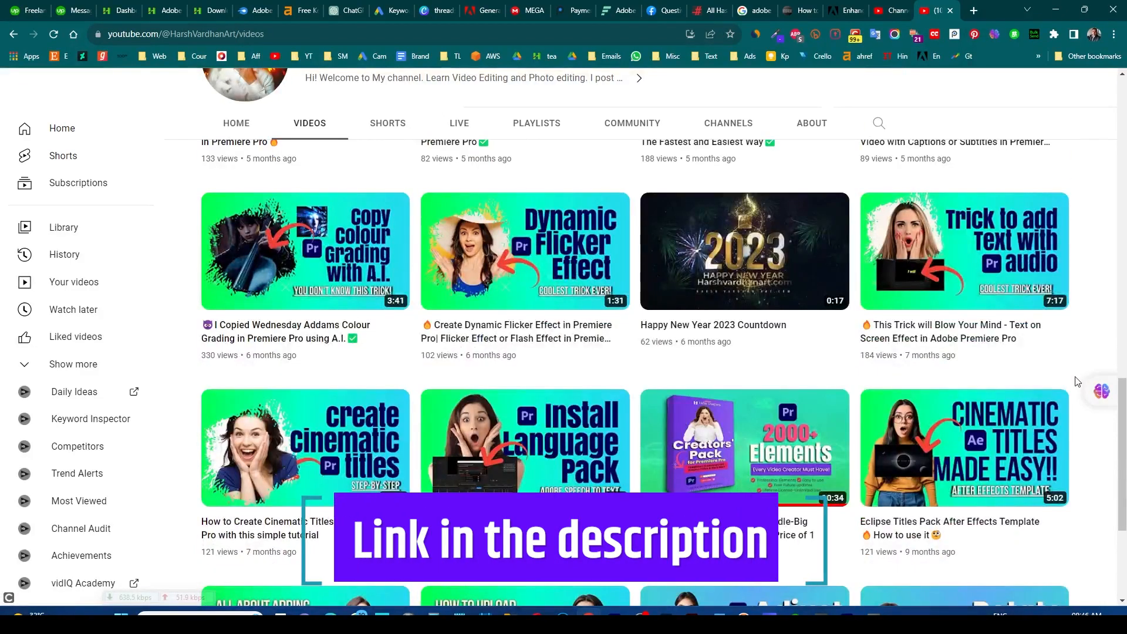